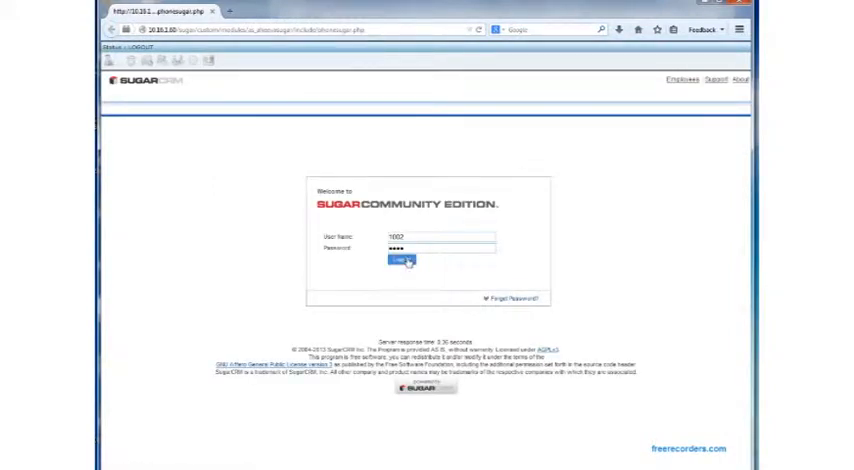
Log in to SugarCRM with the filled-in user name and password
left_click(398, 260)
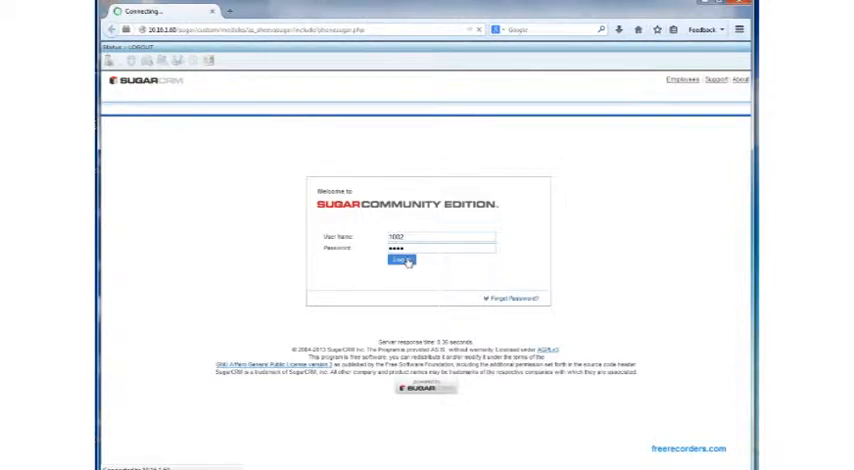
left_click(397, 261)
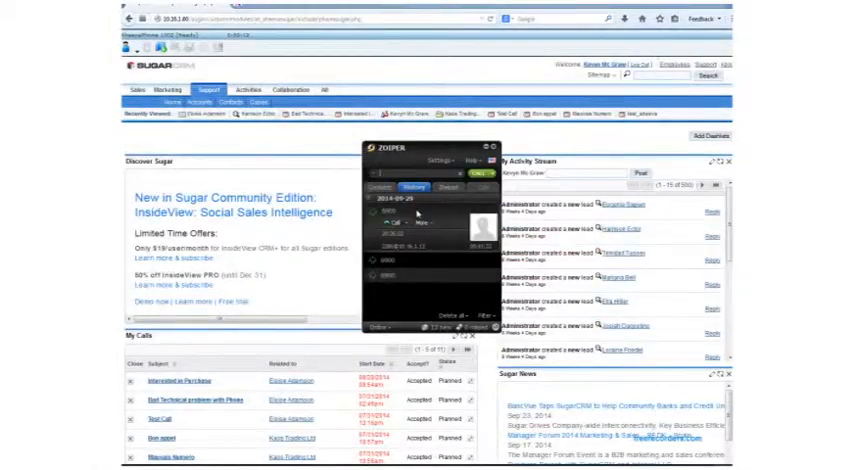
Check the Zoiper History tab, then reach the contact's detail record
left_click(492, 149)
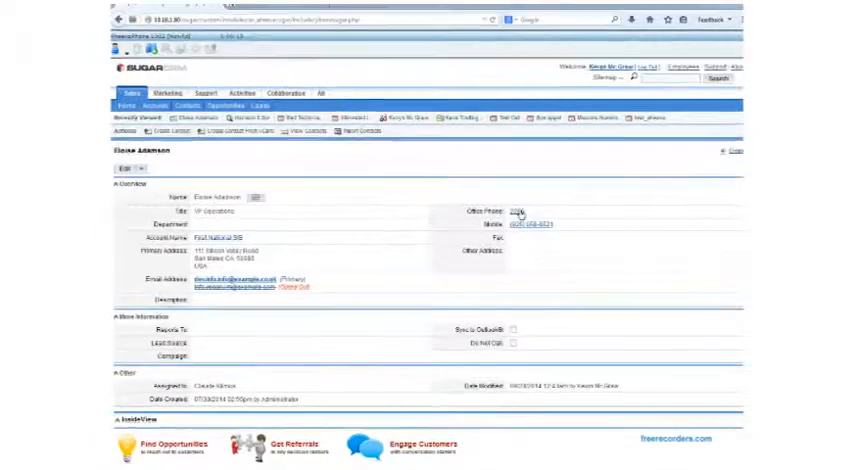
Click-to-dial the contact's Office Phone number through the Zoiper dialer
left_click(519, 213)
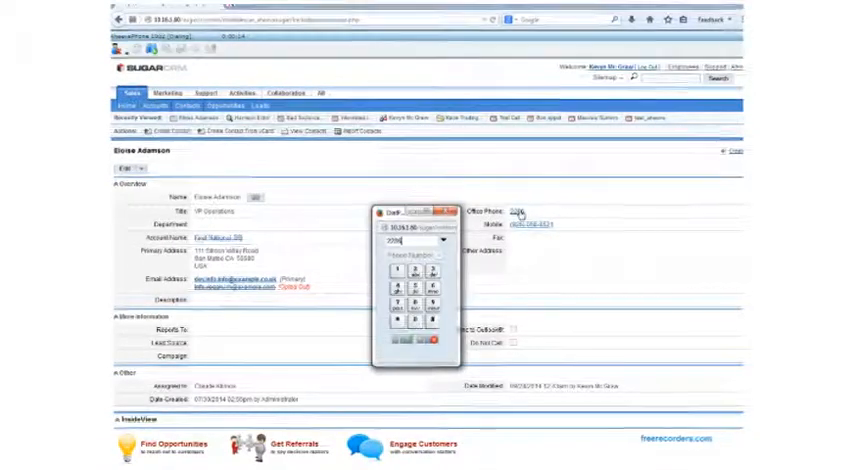